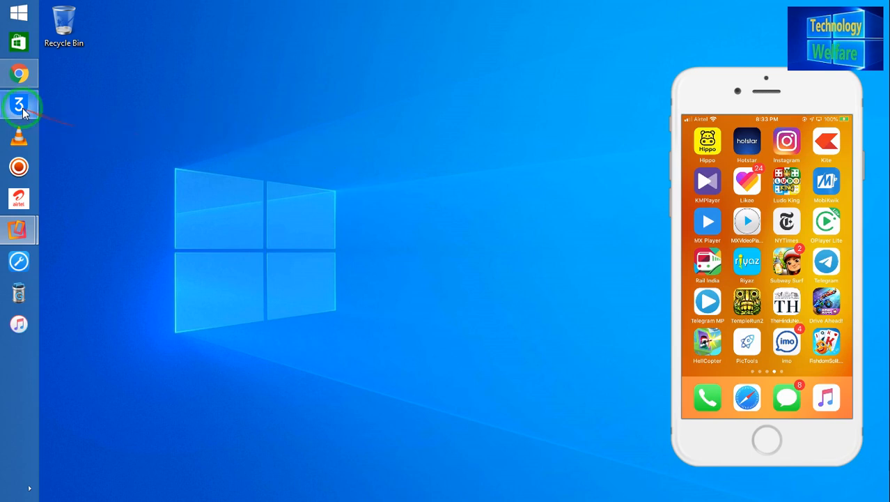
Step: Launch 3uTools and reach the Accessibility settings for the connected iPhone via Toolbox
left_click(19, 106)
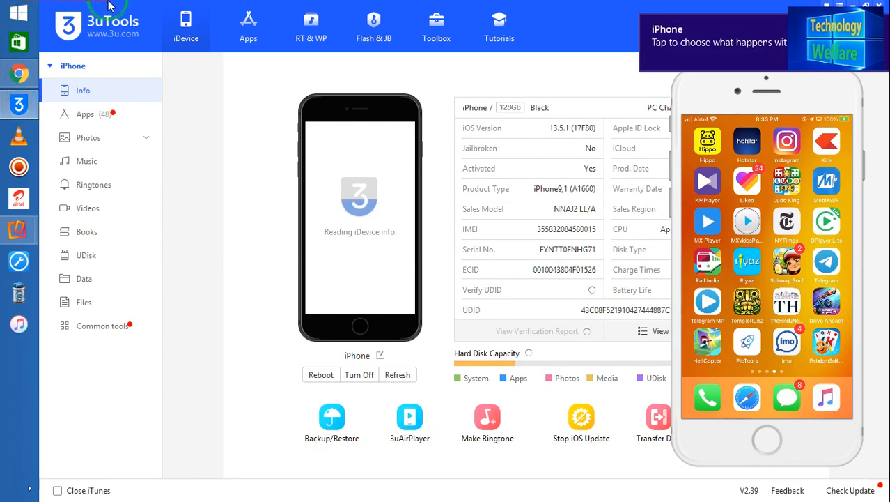
left_click(435, 26)
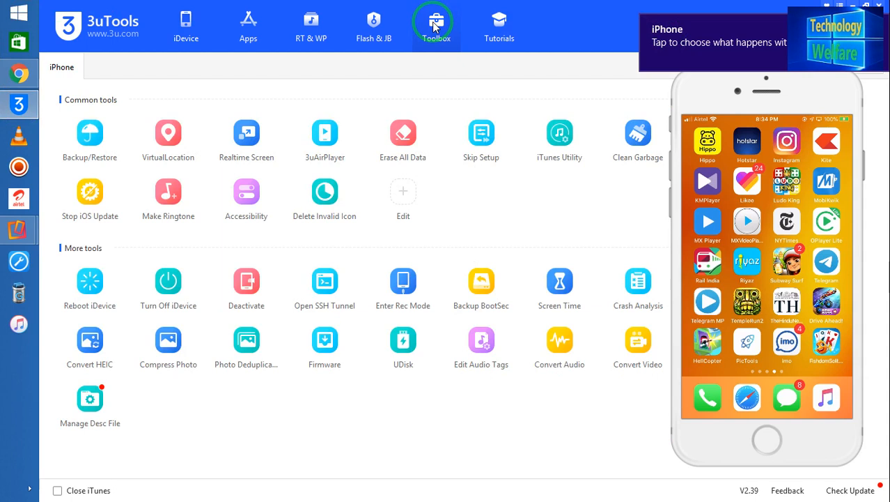
mouse_move(245, 202)
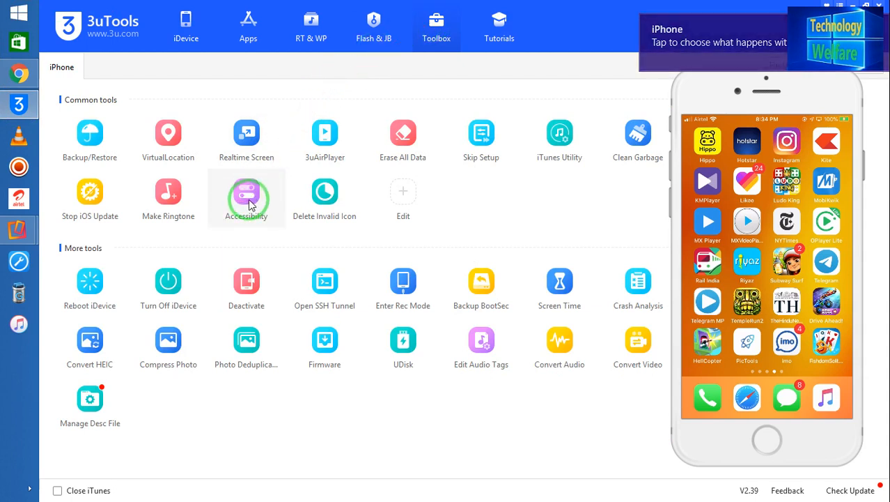
left_click(245, 193)
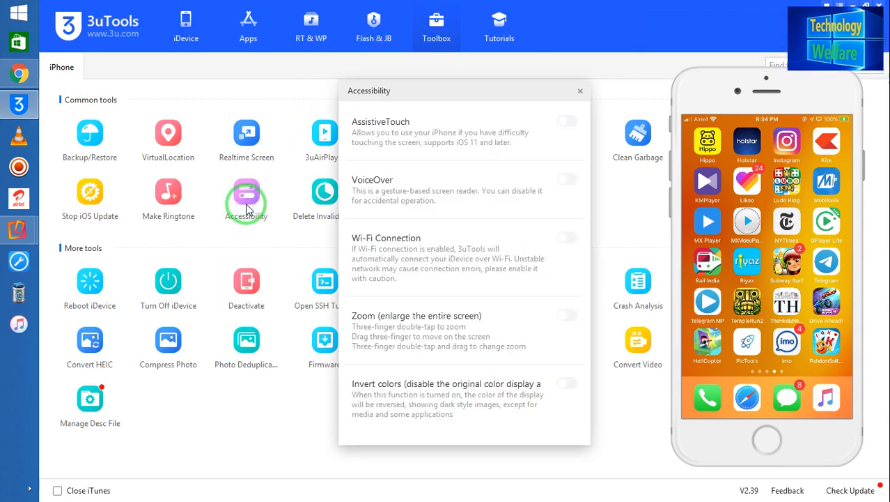
Step: Enable Wi-Fi Connection, then switch VoiceOver on and back off for the iPhone
left_click(567, 237)
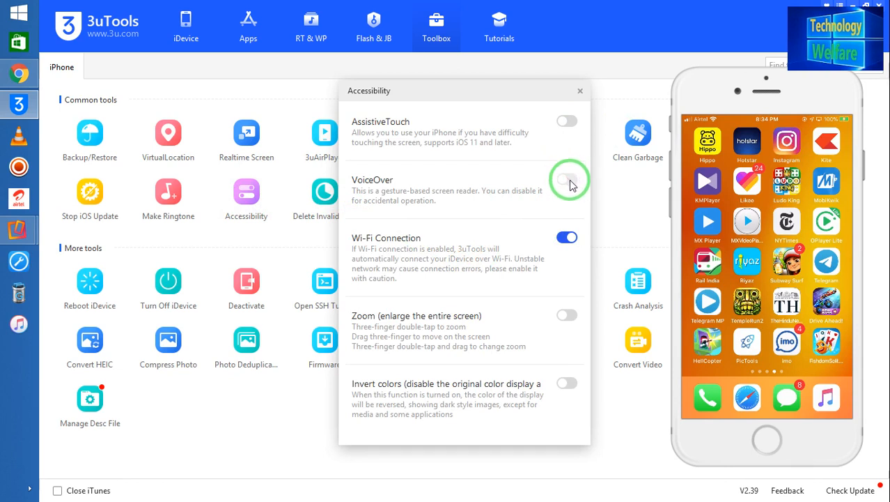
left_click(567, 180)
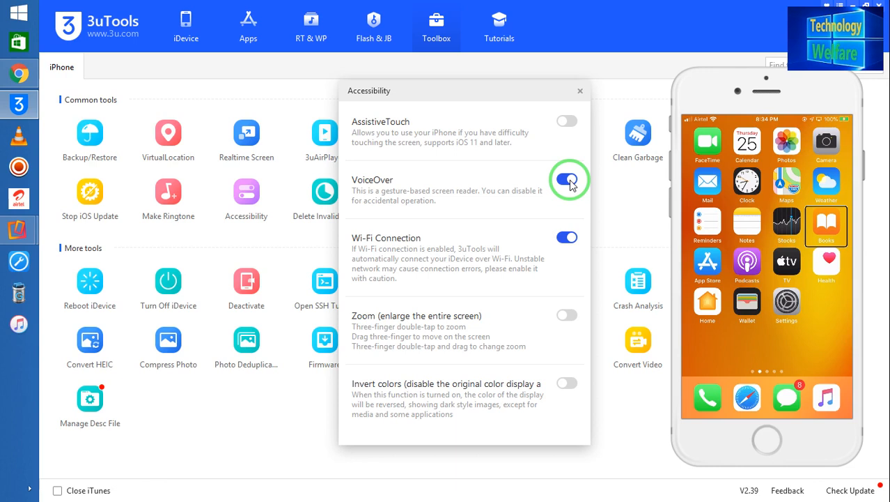
left_click(567, 178)
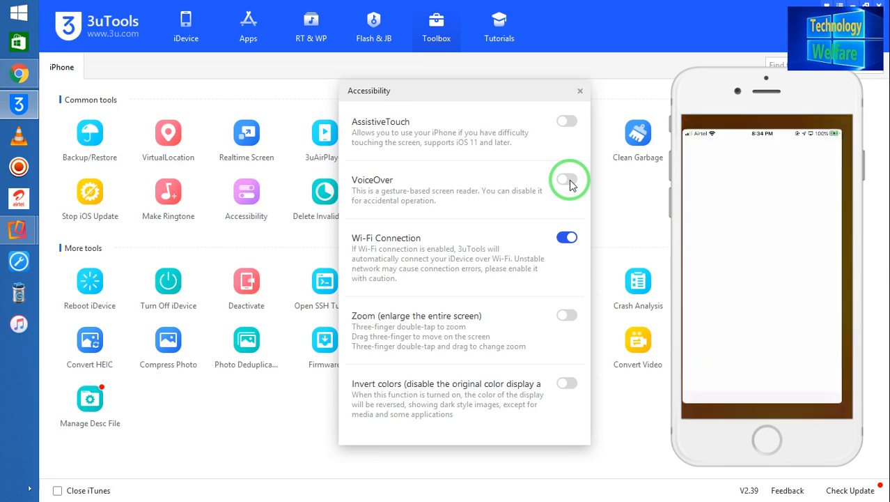
left_click(566, 180)
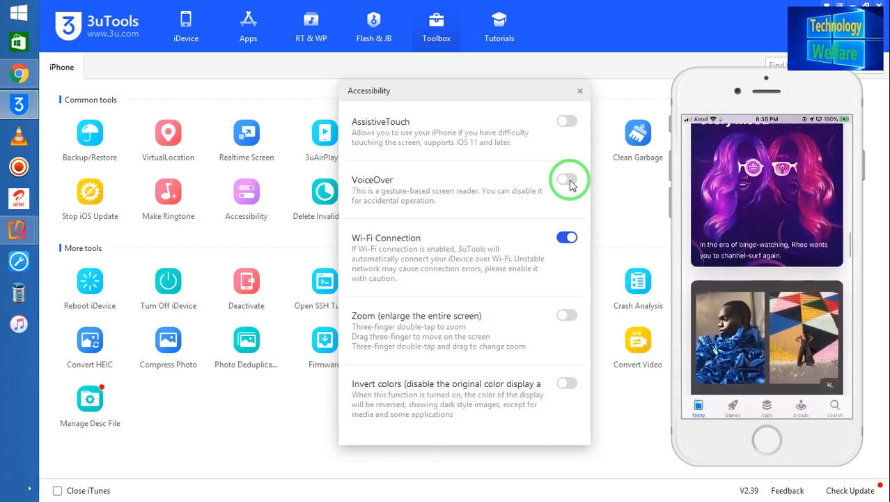
left_click(568, 180)
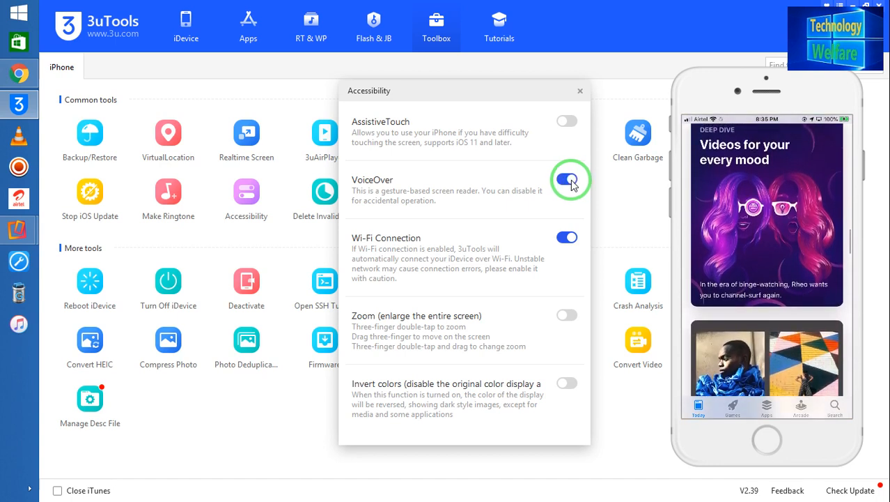